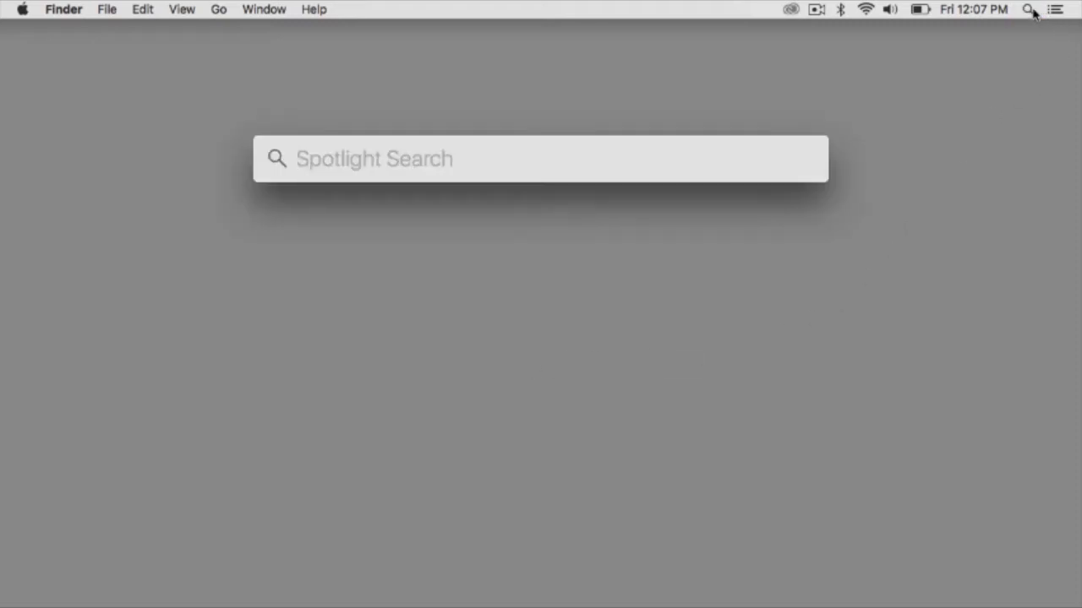
Search Spotlight for 'terminal' and launch the Terminal app
type("terminal")
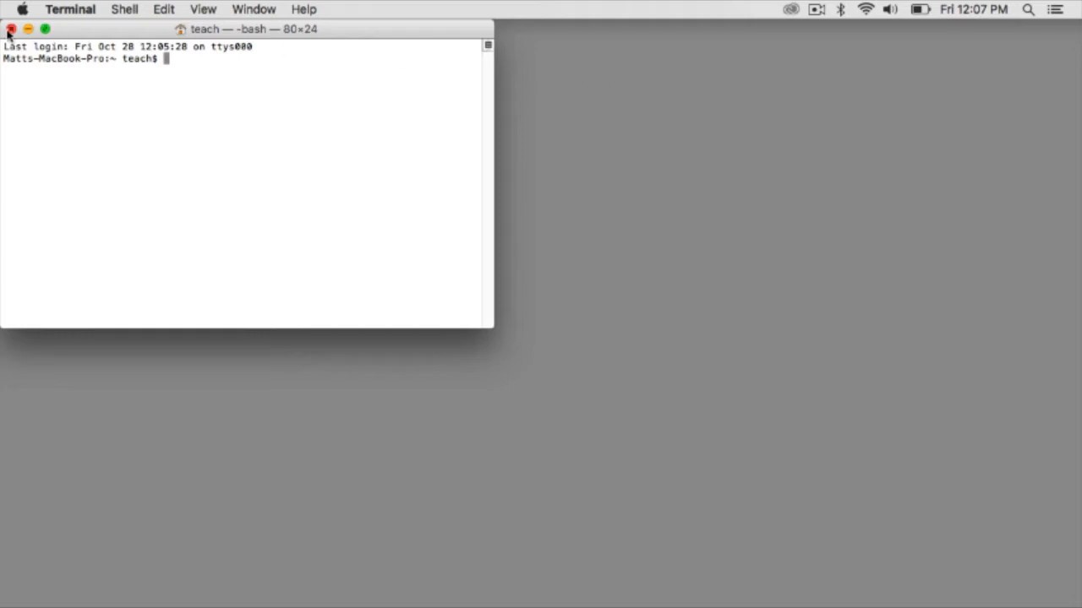
Close the white window, open a new Pro-themed window, and zoom it full screen
left_click(124, 9)
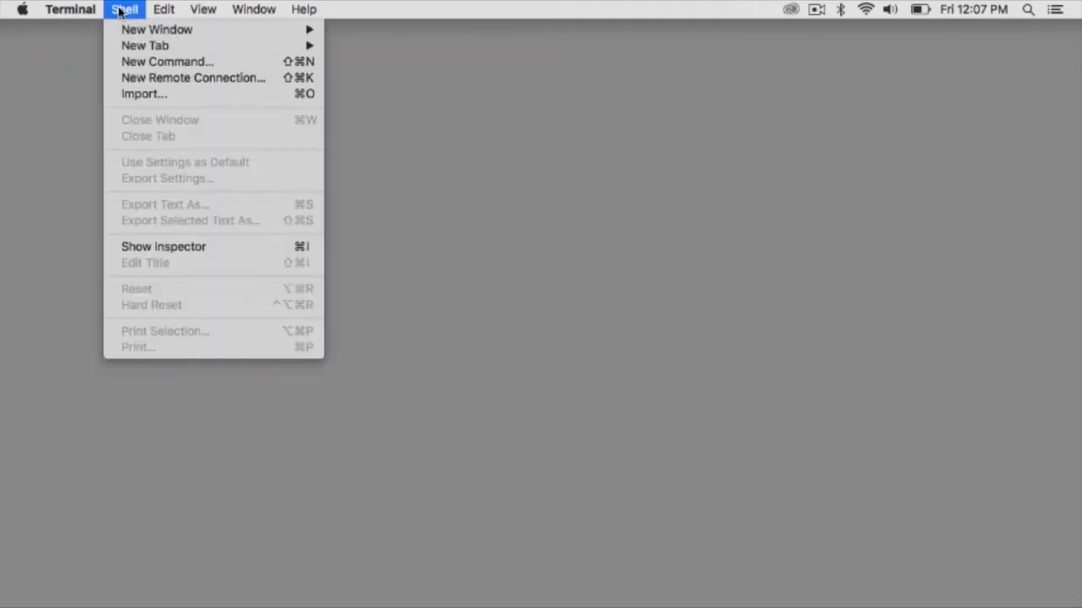
mouse_move(156, 29)
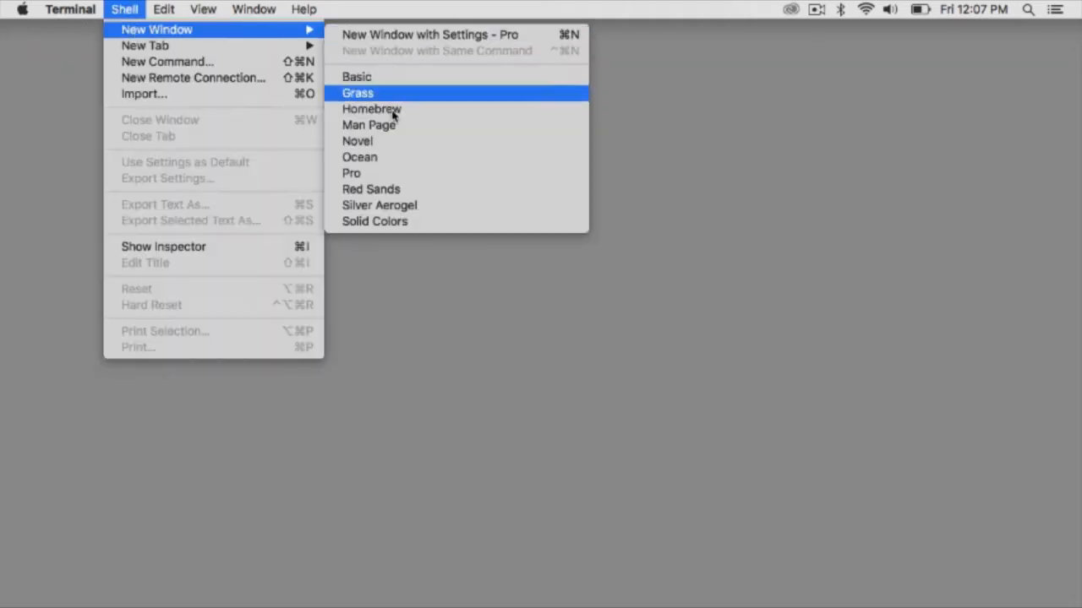
mouse_move(383, 173)
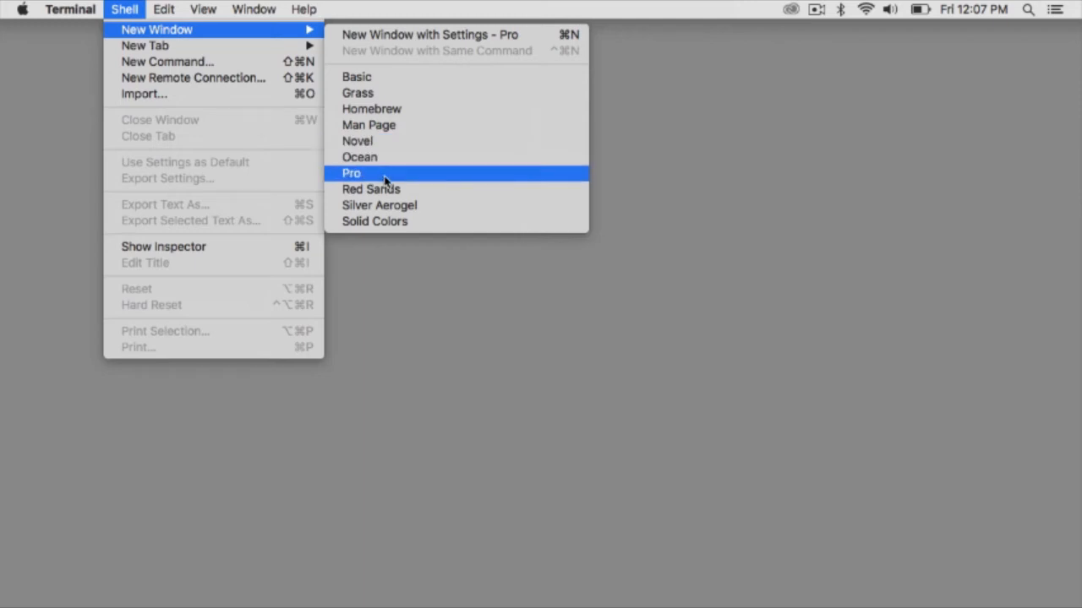
left_click(350, 174)
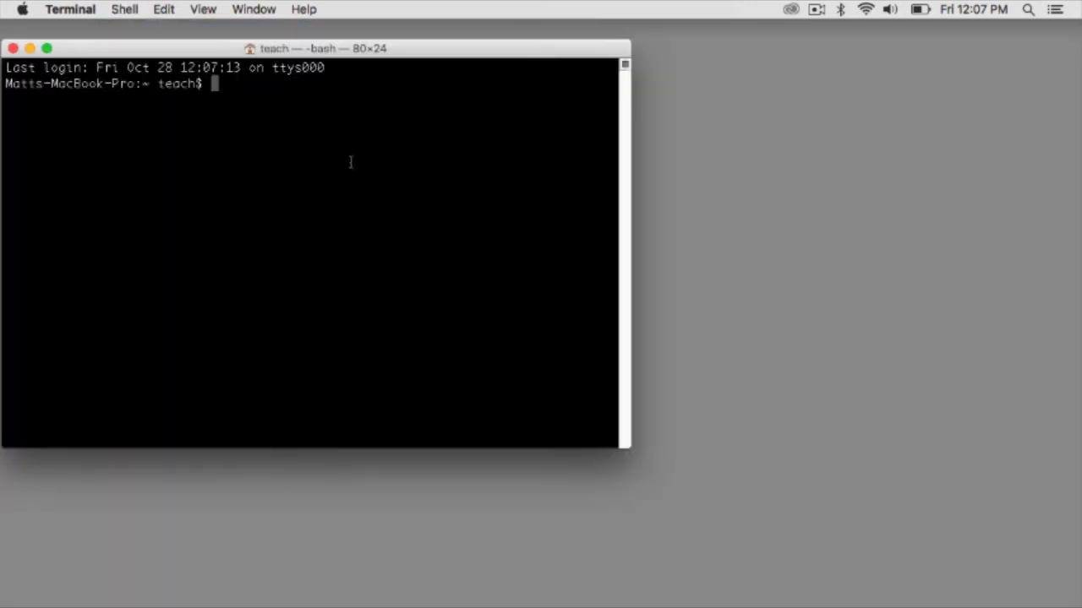
mouse_move(46, 48)
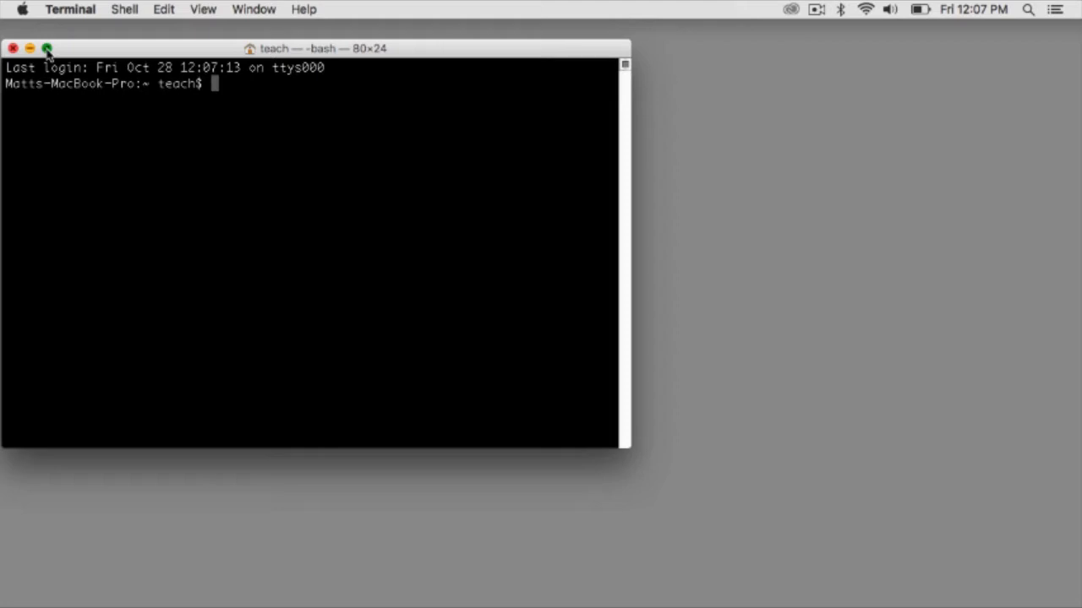
left_click(46, 49)
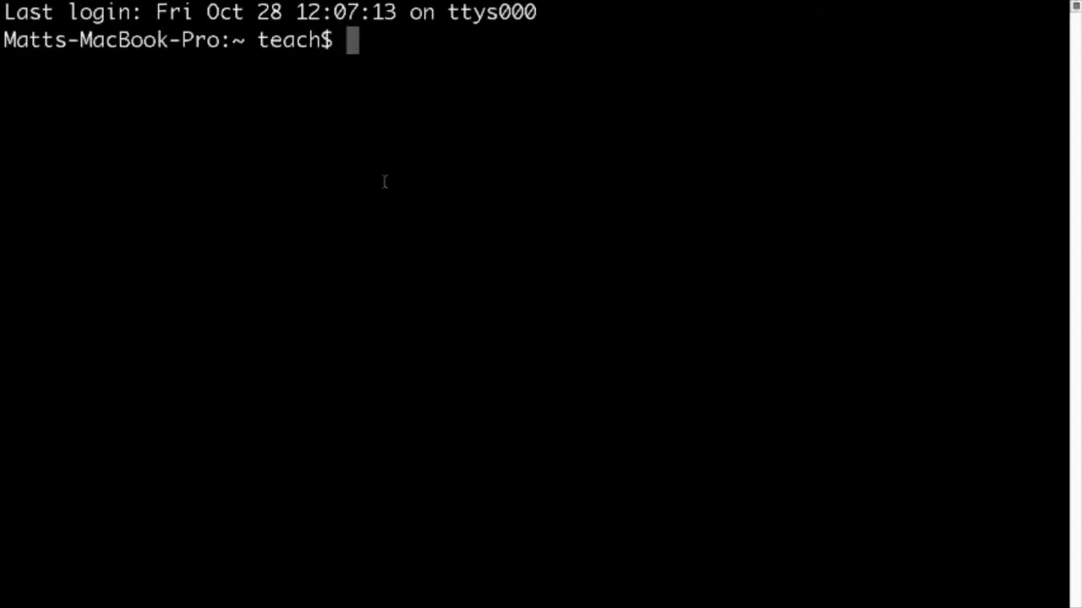
type("s")
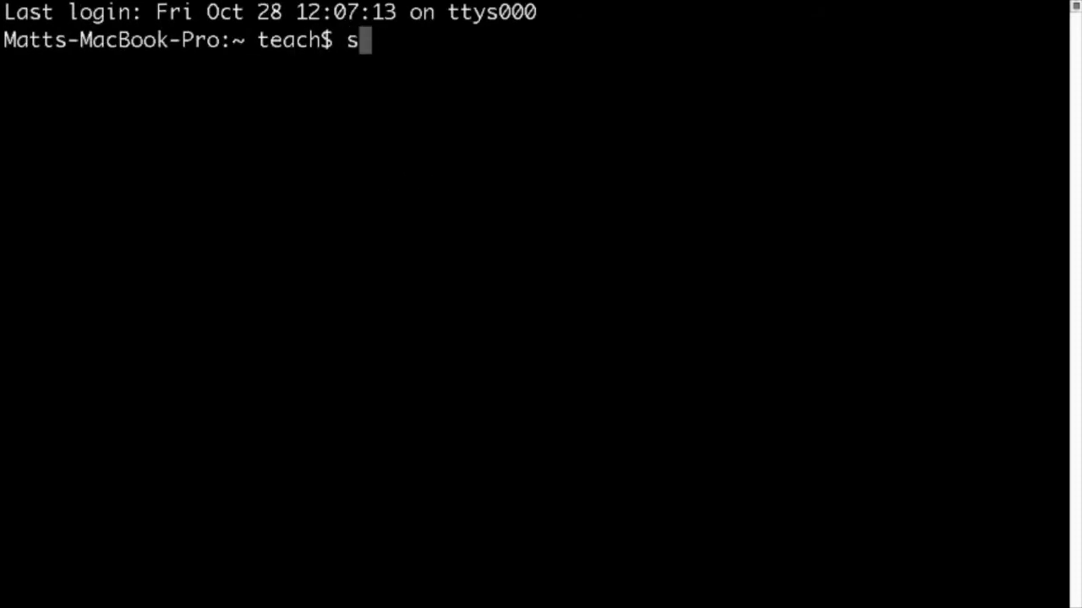
type("sh")
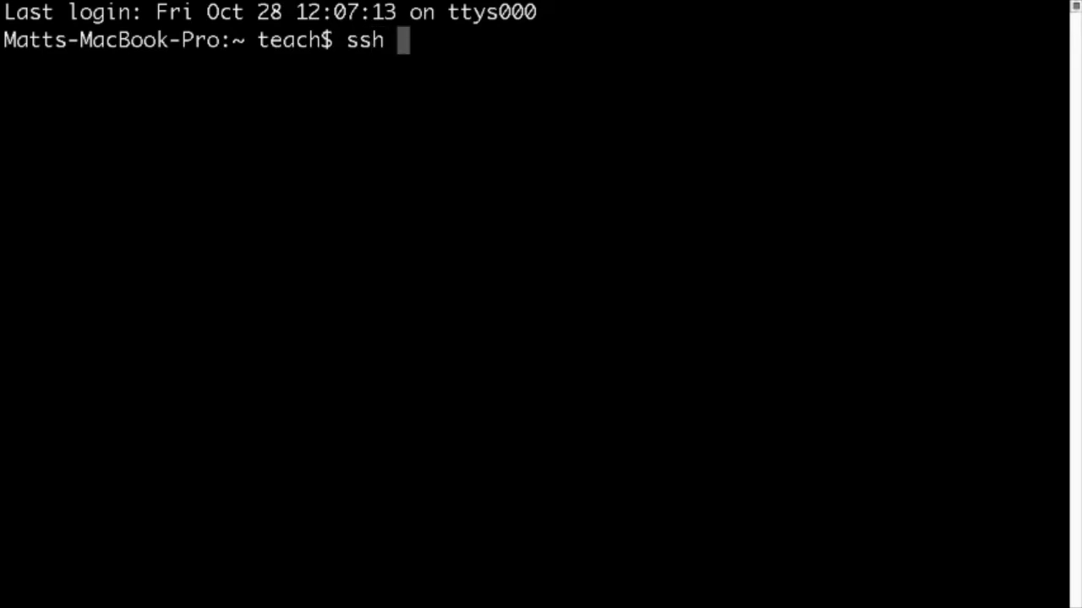
type("r")
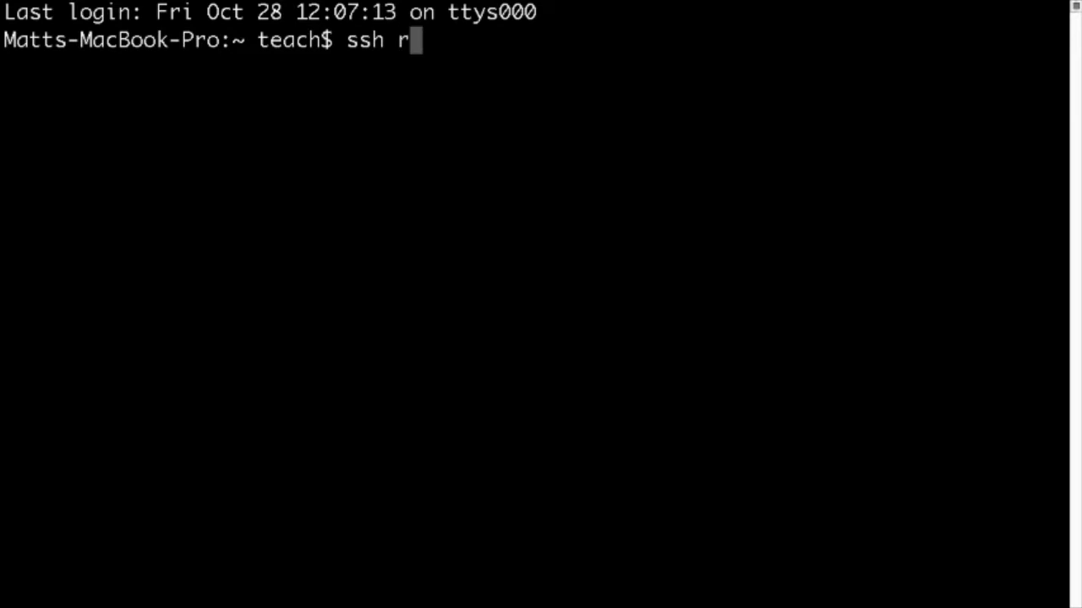
type("oot")
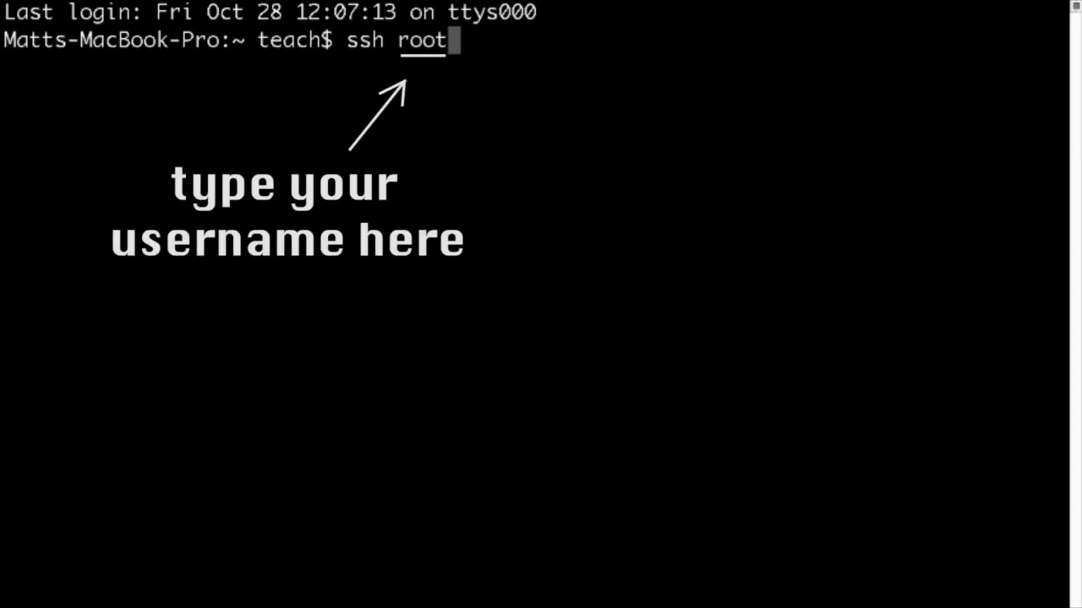
type("@")
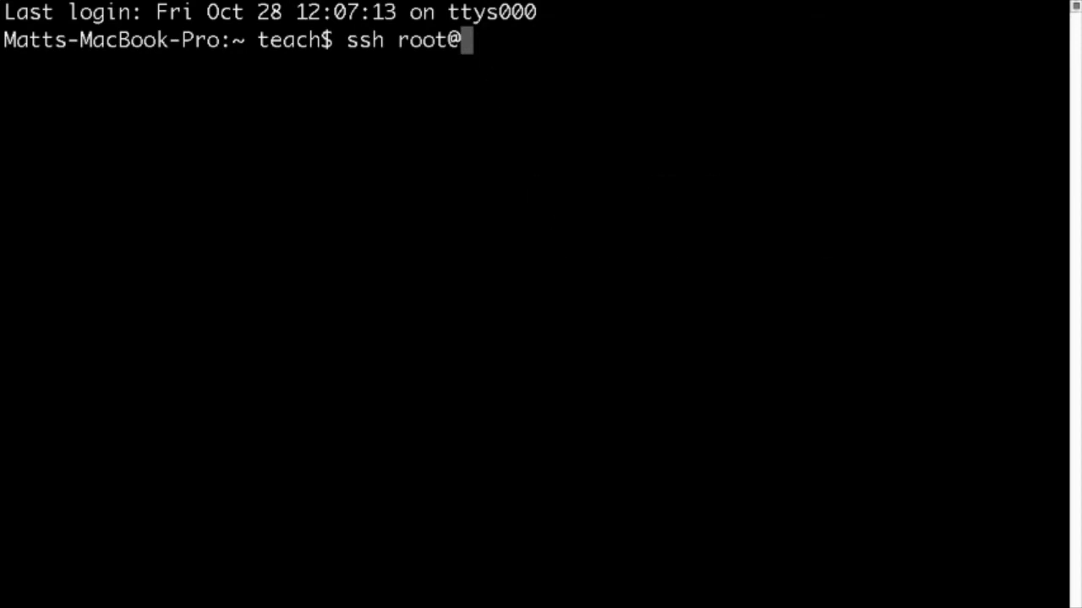
type("104.130.12.166")
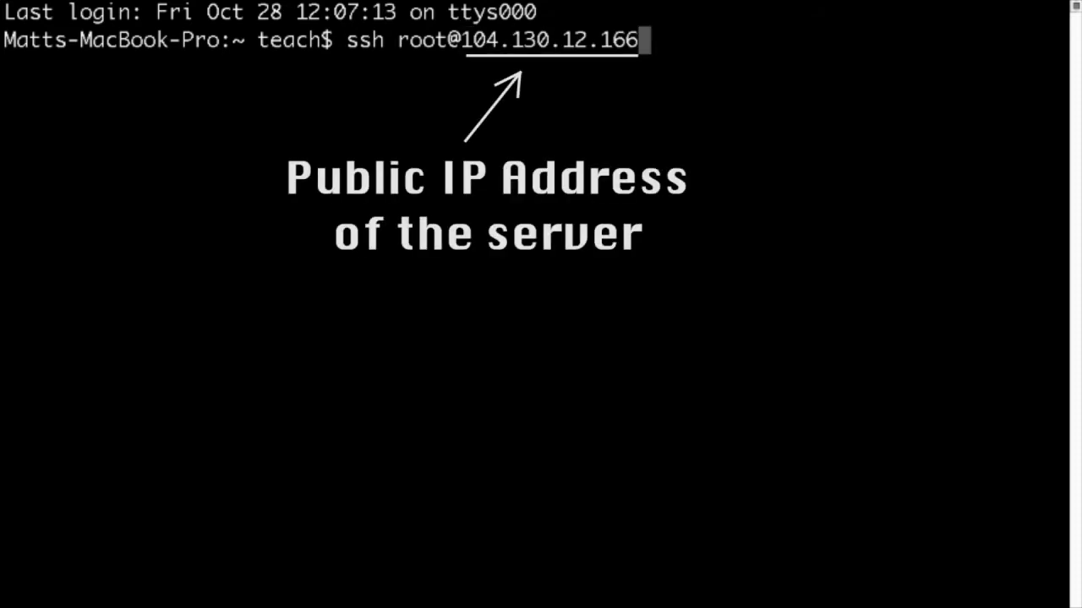
Run the ssh command and answer 'yes' to accept the server's host fingerprint
key("Return")
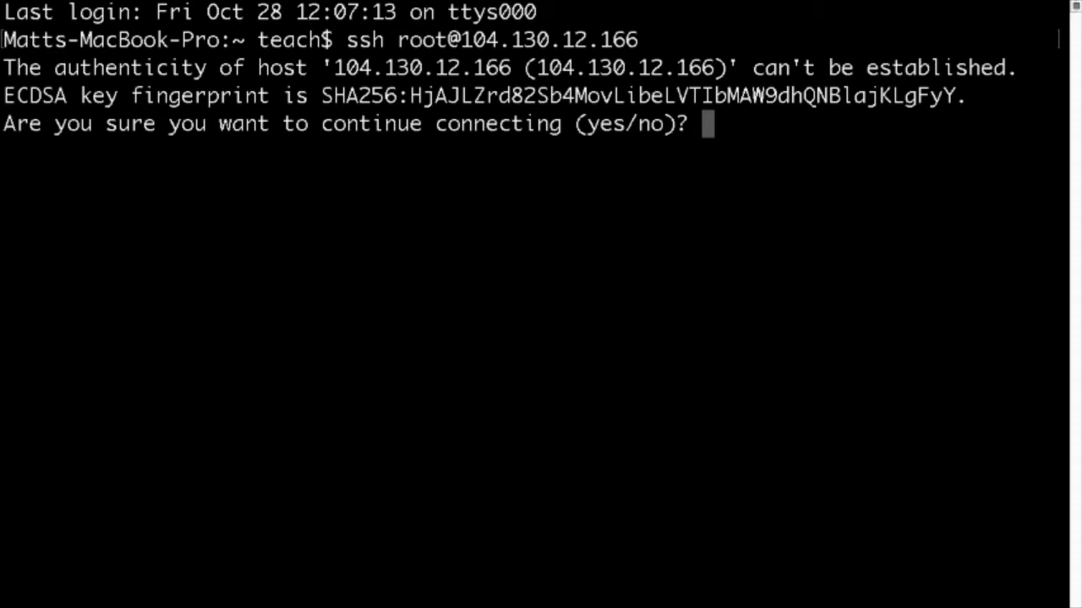
type("yes")
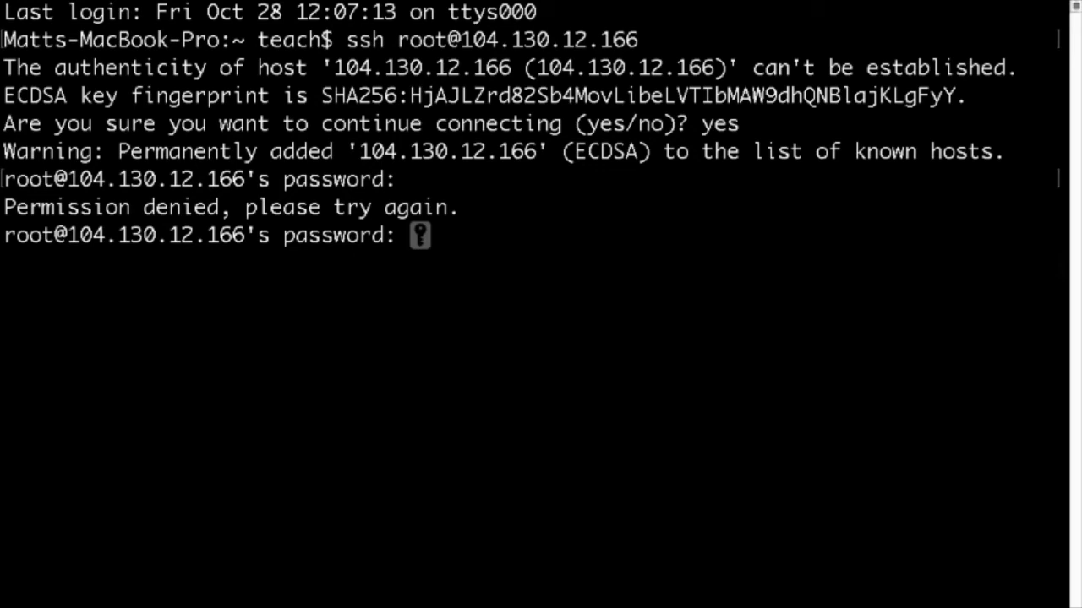
Submit the correct root password to reach the root@techvideolab prompt
key("Return")
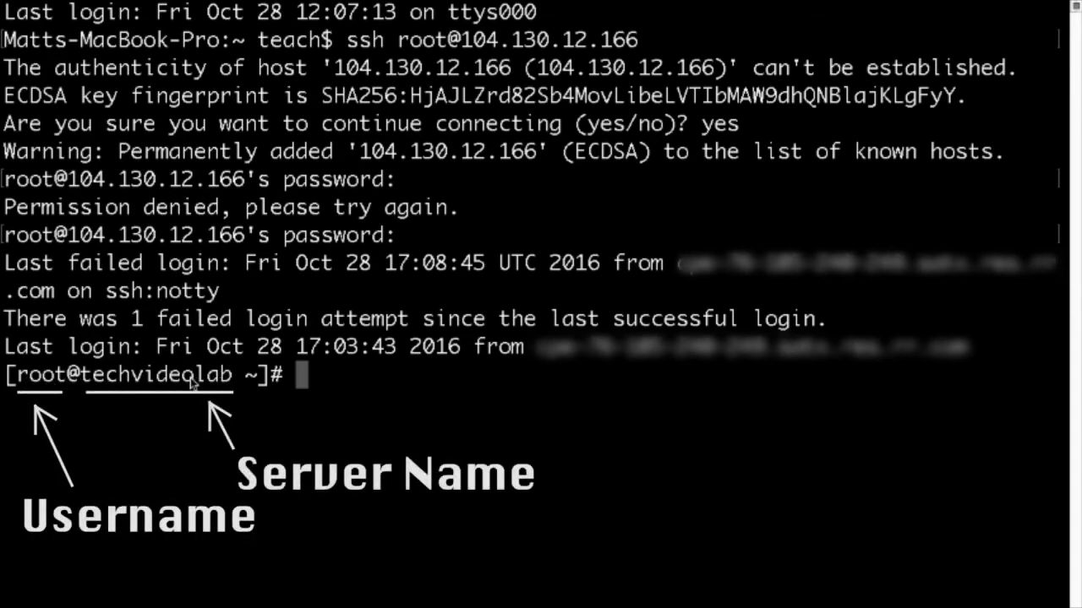
mouse_move(317, 401)
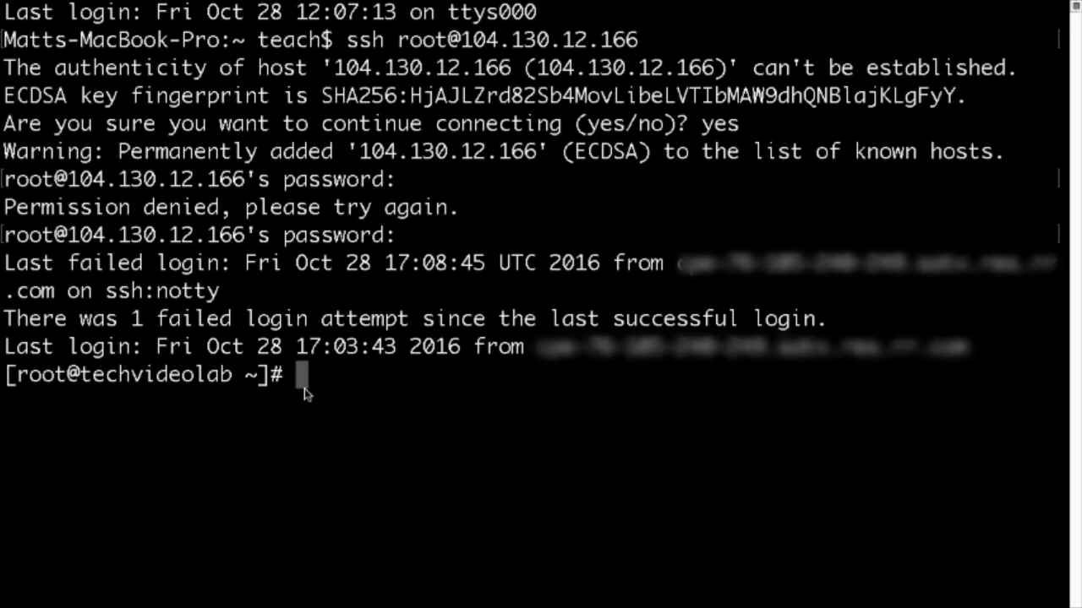
Run 'exit' to end the remote root session and return to the local prompt
type("exit")
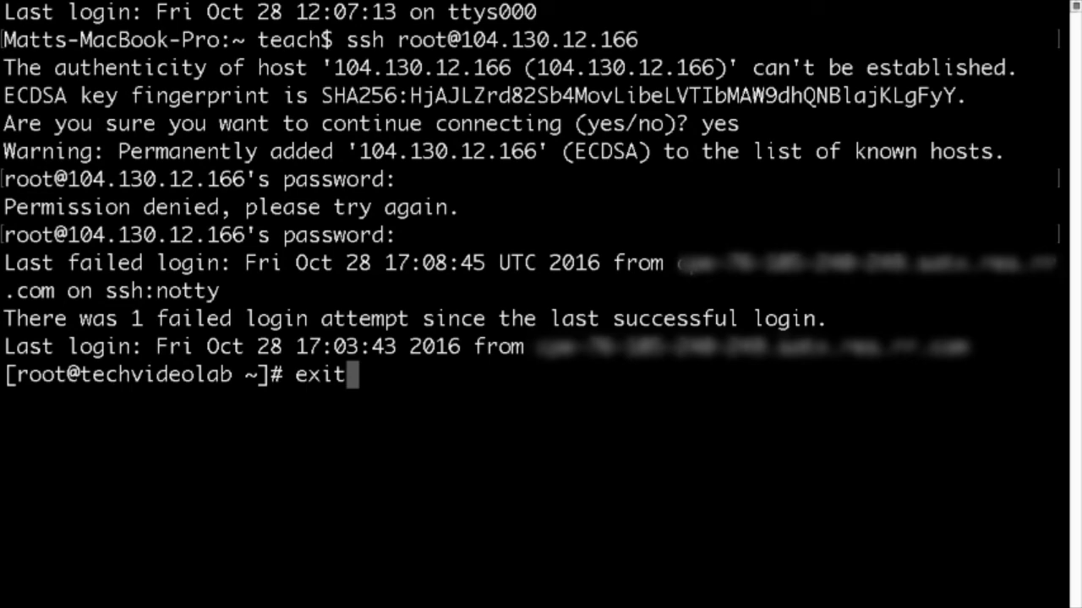
key("Return")
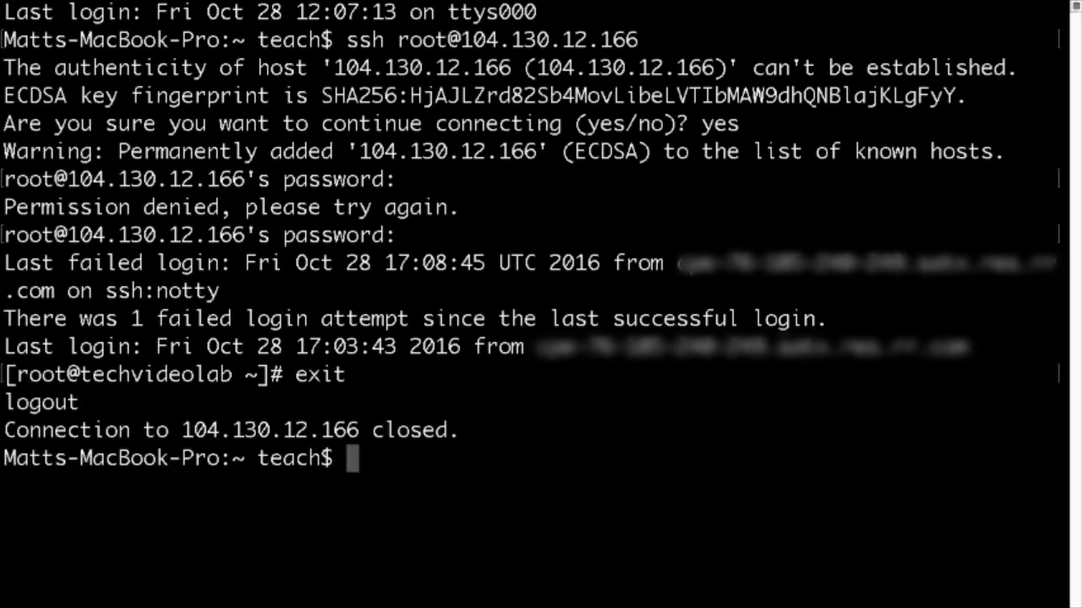